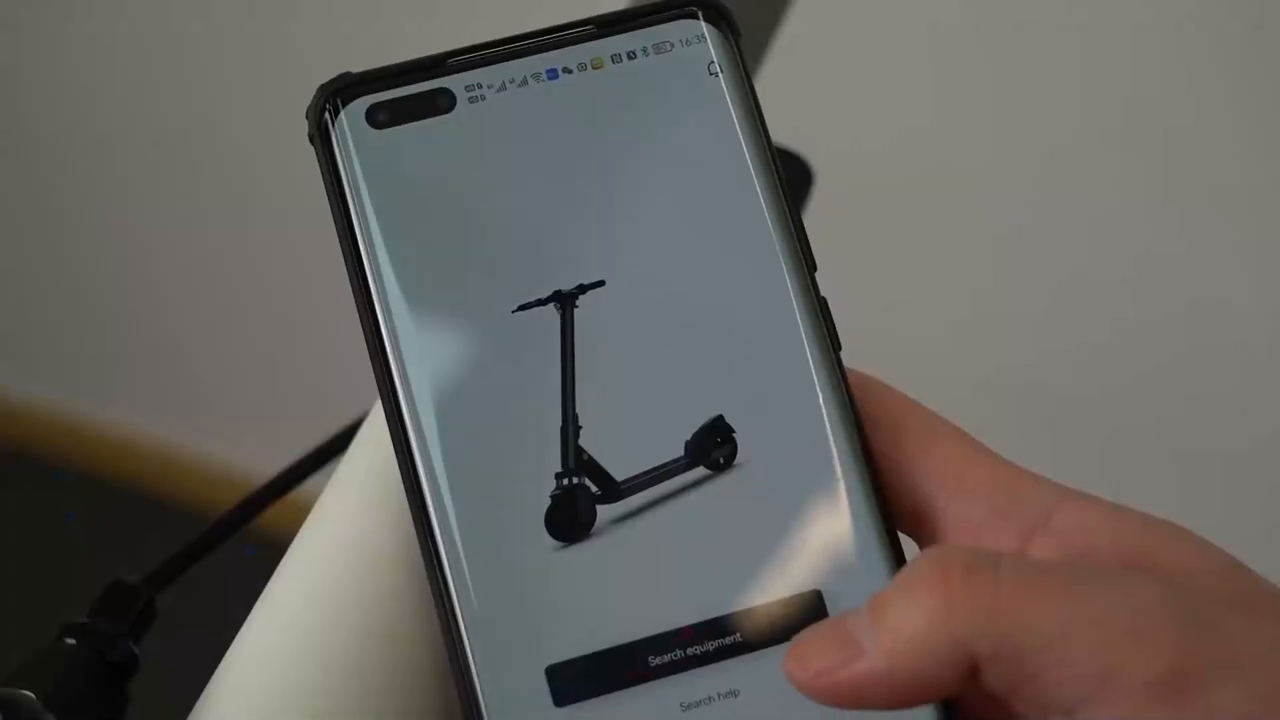
pyautogui.click(690, 645)
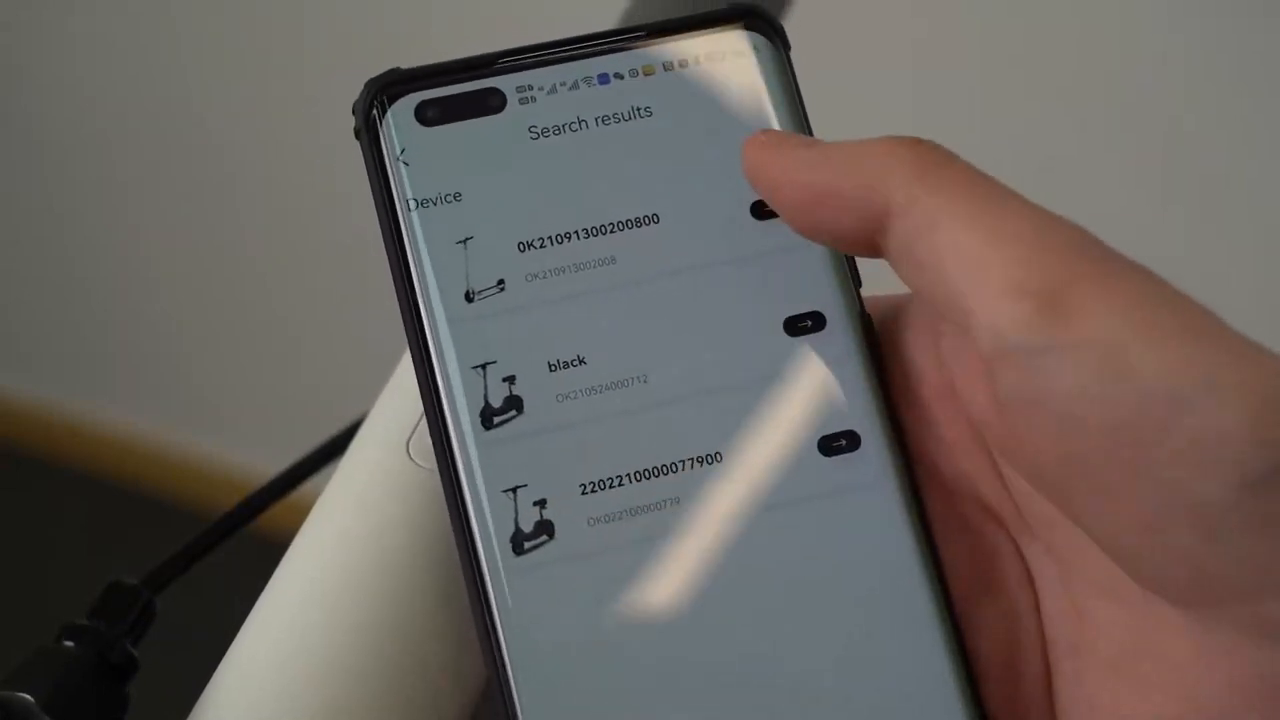
pyautogui.click(795, 223)
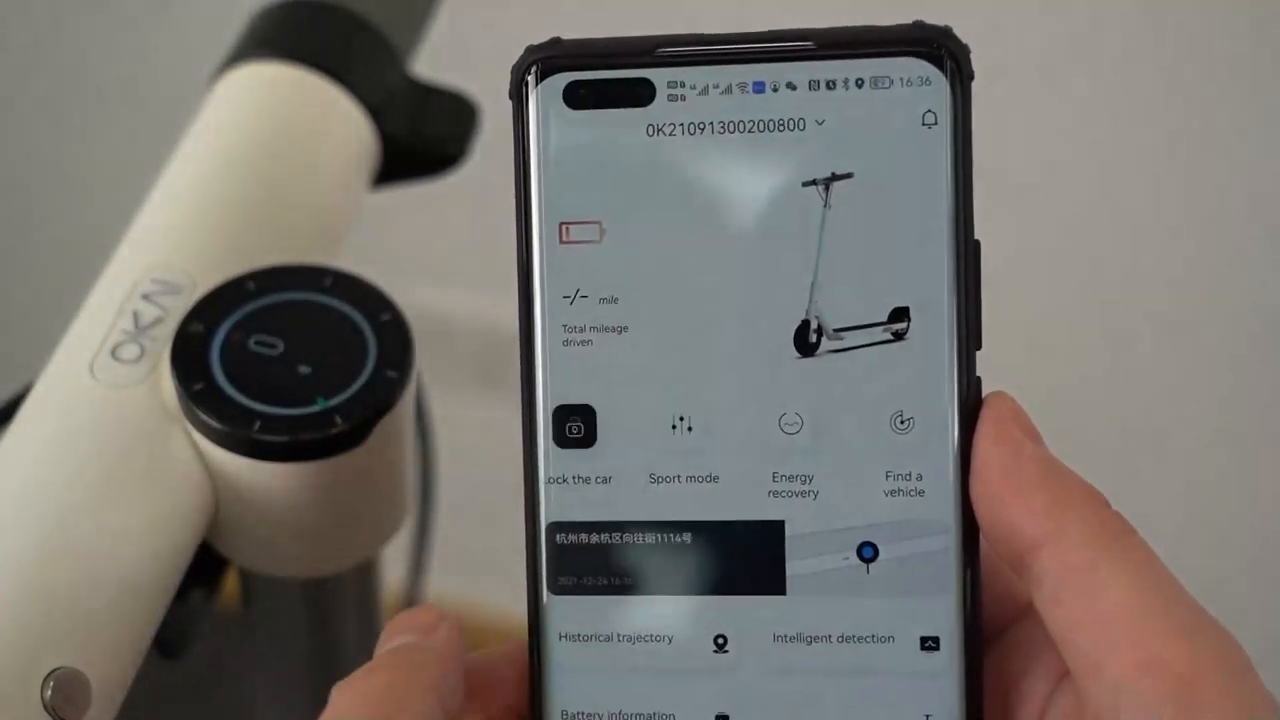
# Tap Lock the car to bring up the switch-lock confirmation dialog.
pyautogui.click(576, 427)
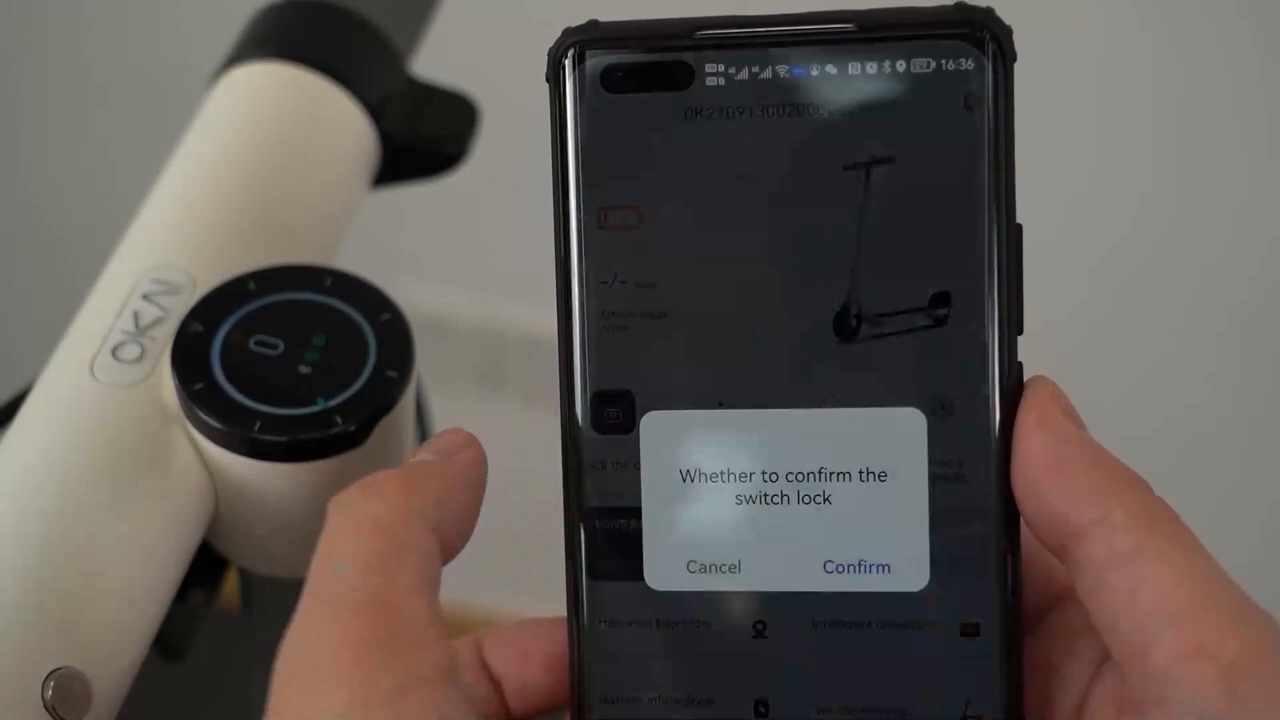